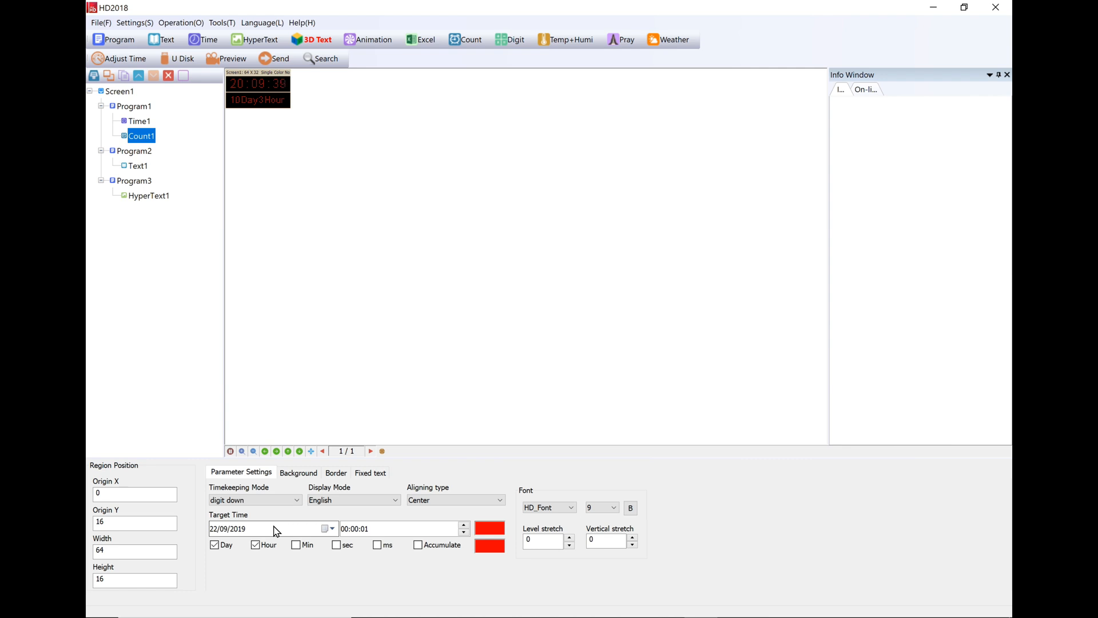
Create a new screen from the File menu, bringing up the password prompt
click(279, 58)
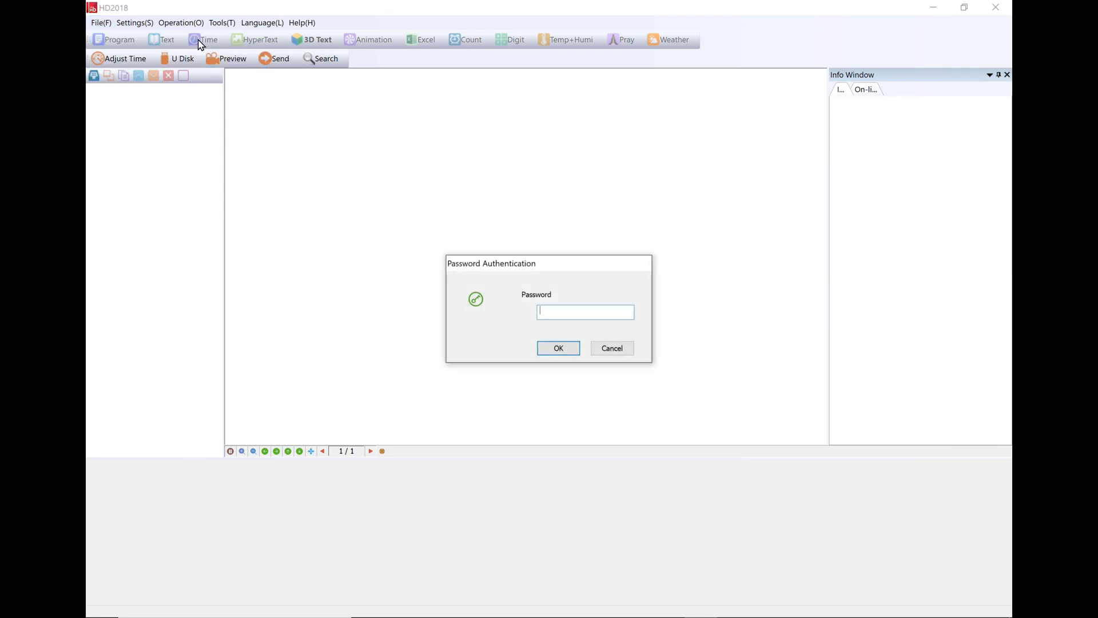
Enter the password '123' and confirm it to unlock screen settings
text(123)
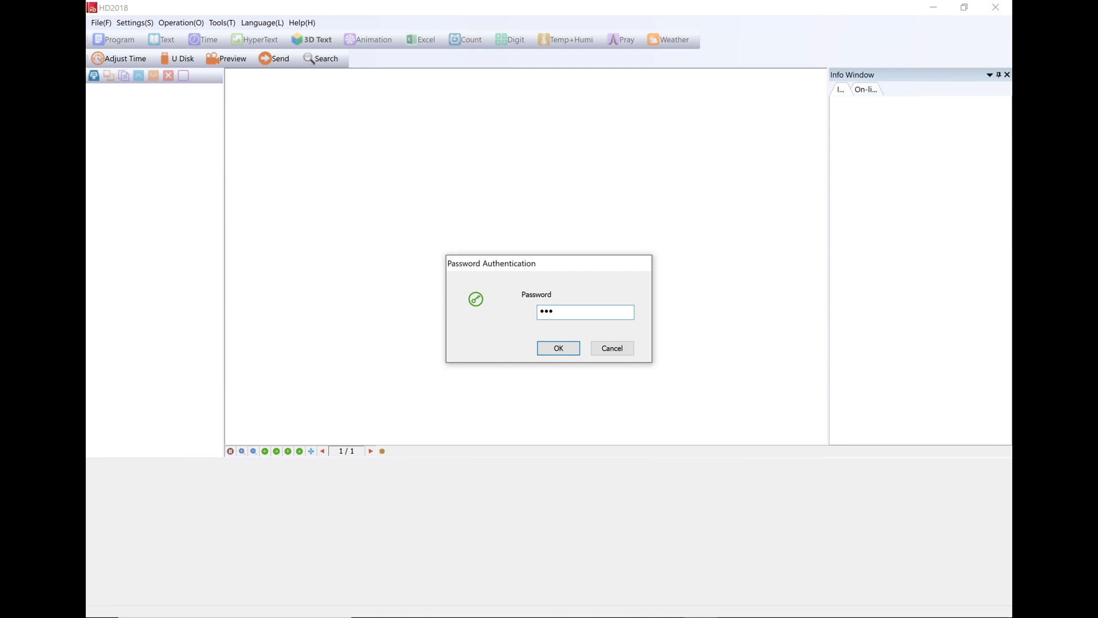
click(558, 349)
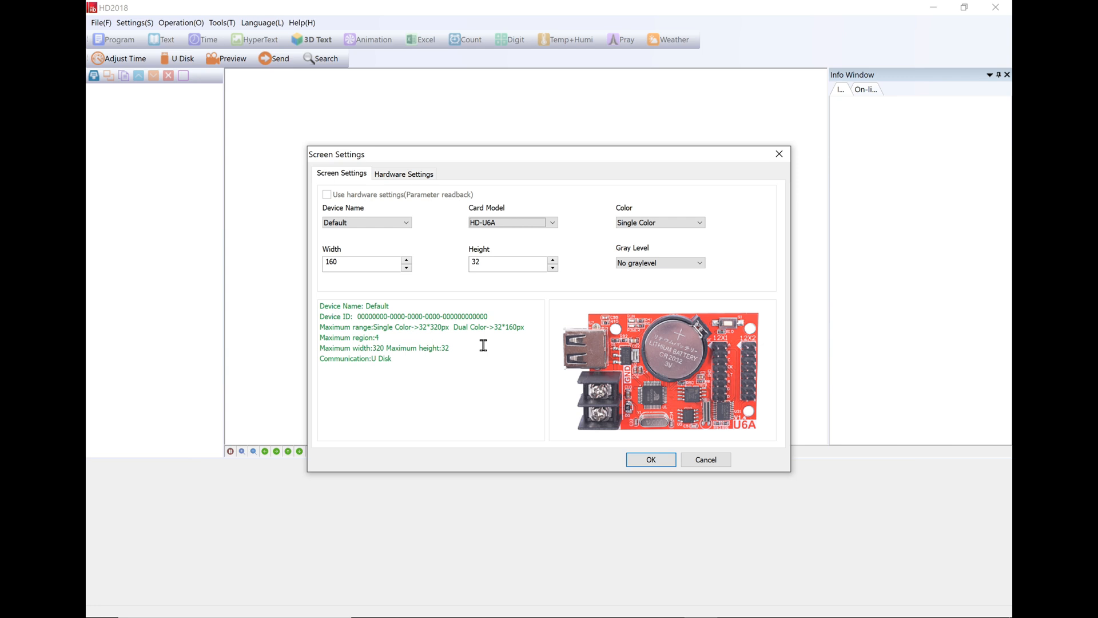
mouse_move(664, 341)
text(64)
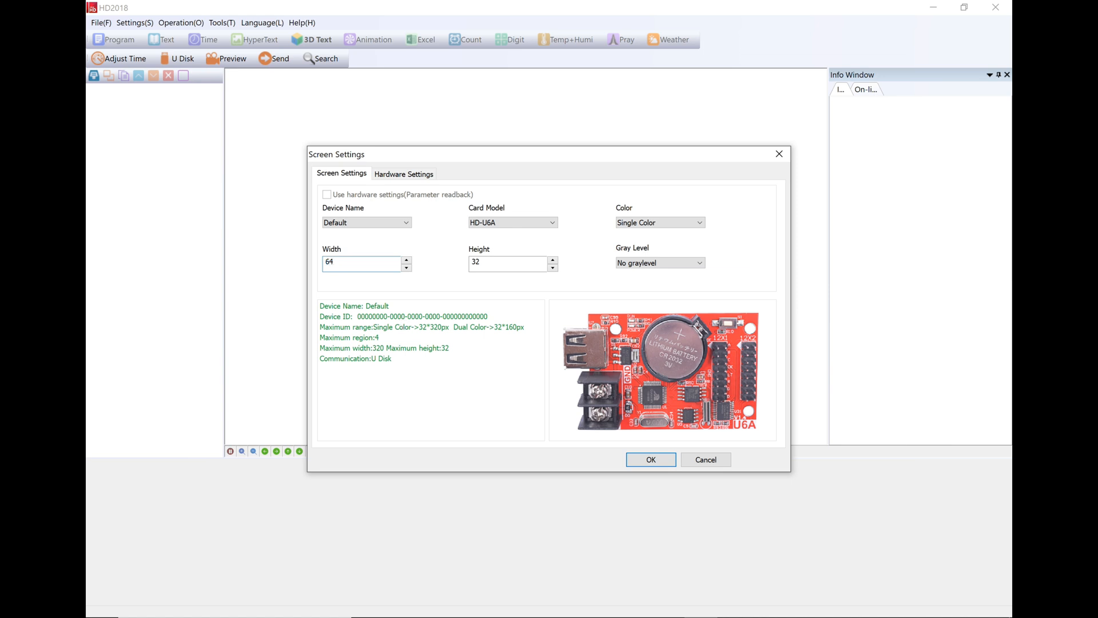
Confirm the HD-U6A single-colour screen settings at 64 × 32
click(649, 460)
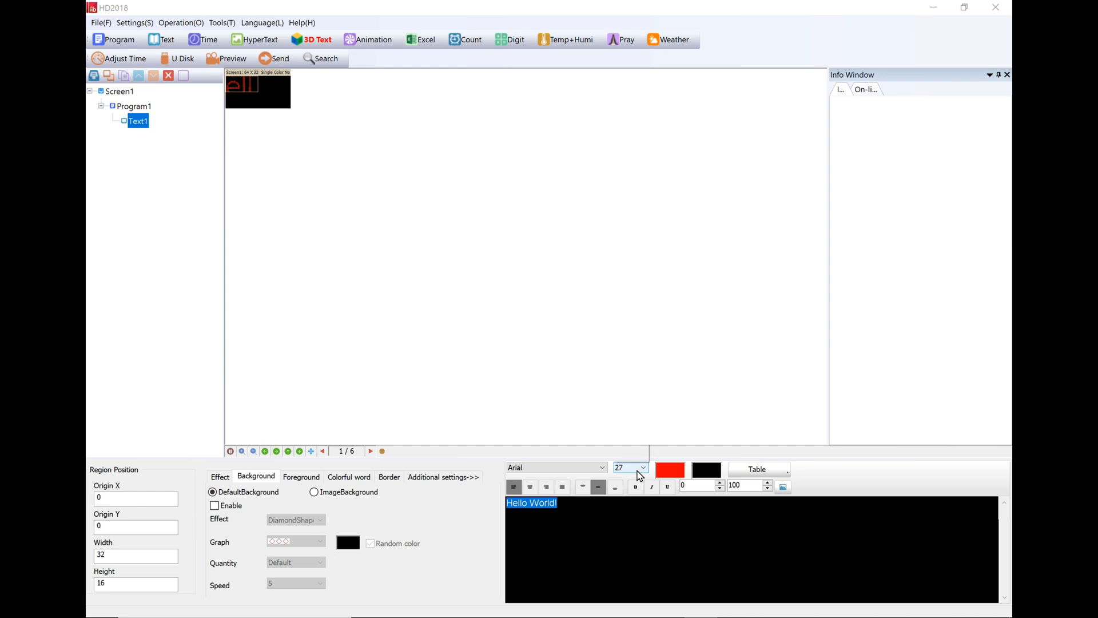
Choose a font size for the Hello World! text item
click(177, 59)
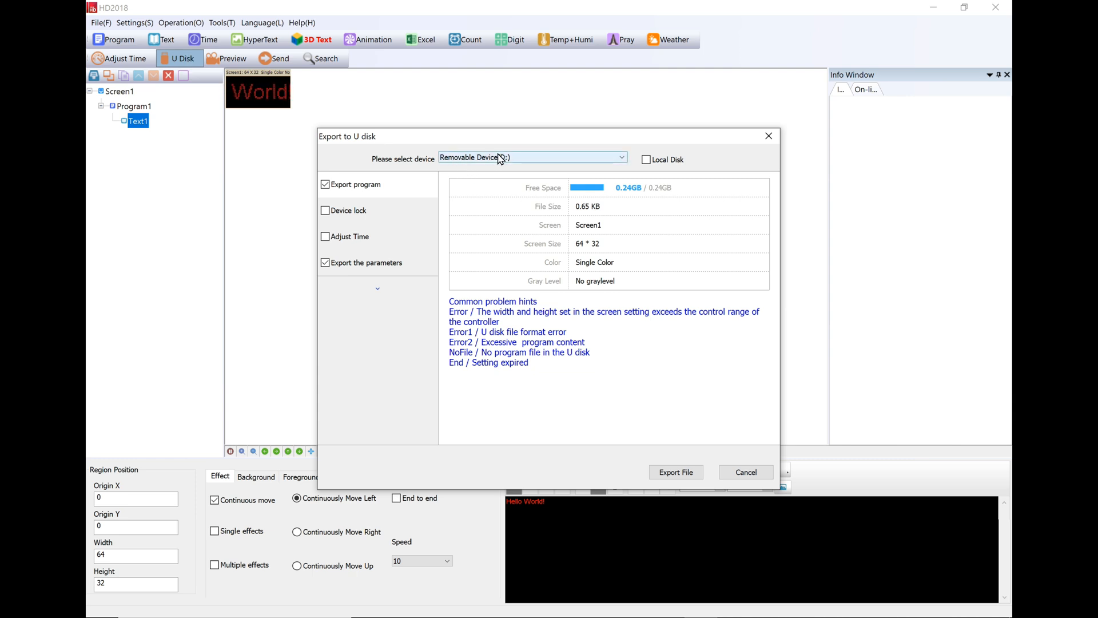
Select Removable Device (D:) with Adjust Time ticked, then cancel the U Disk window
click(345, 236)
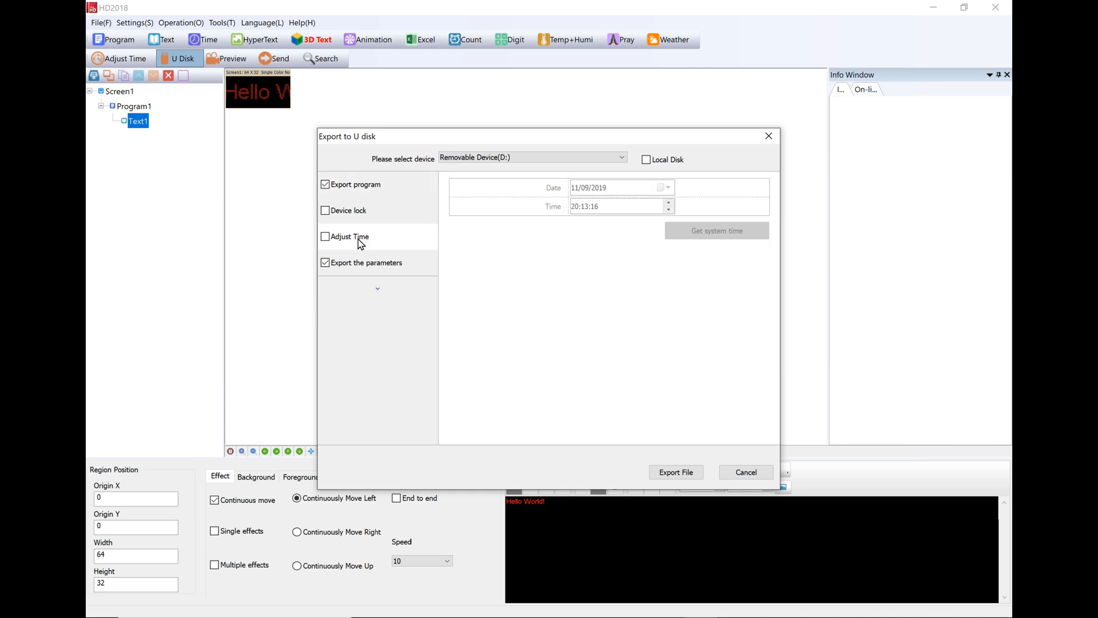
click(325, 236)
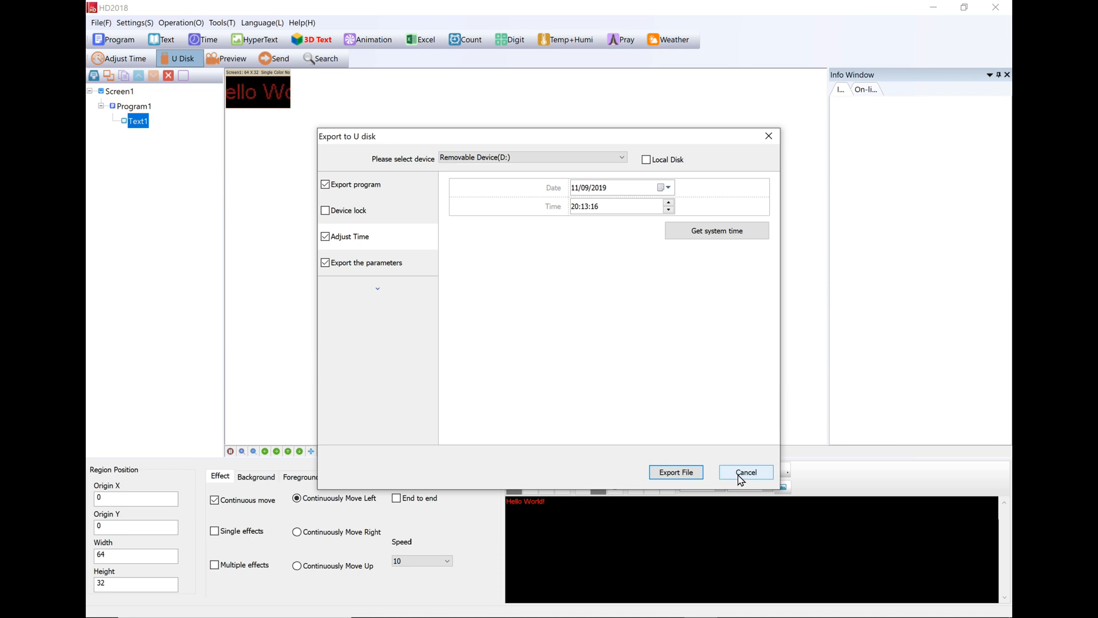
click(745, 472)
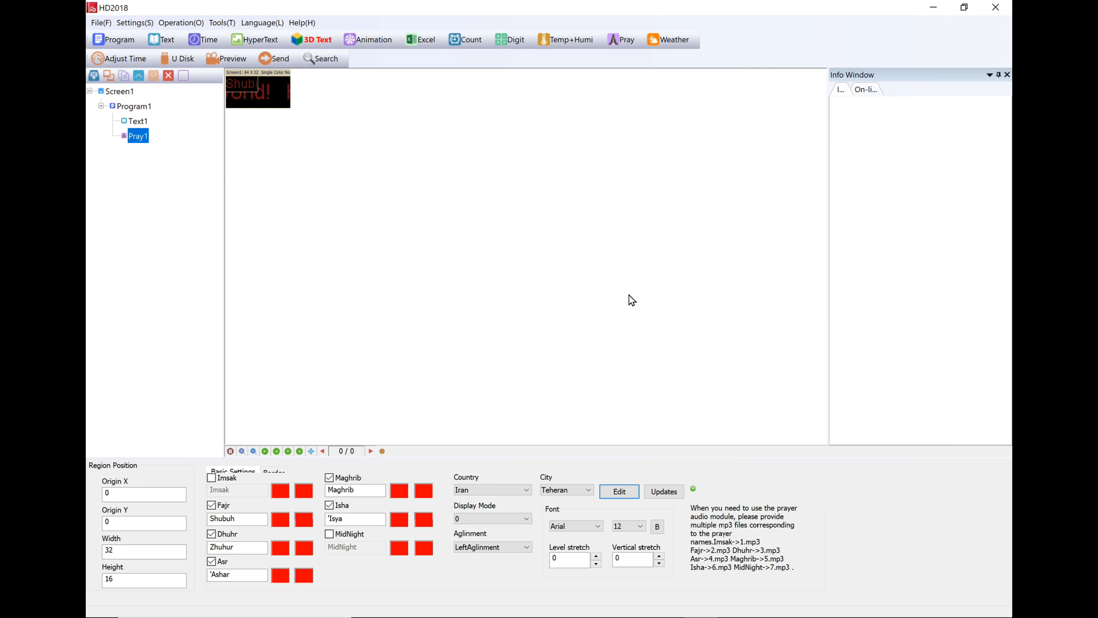
Open the monthly prayer times table for the Teheran, Iran prayer item
click(618, 490)
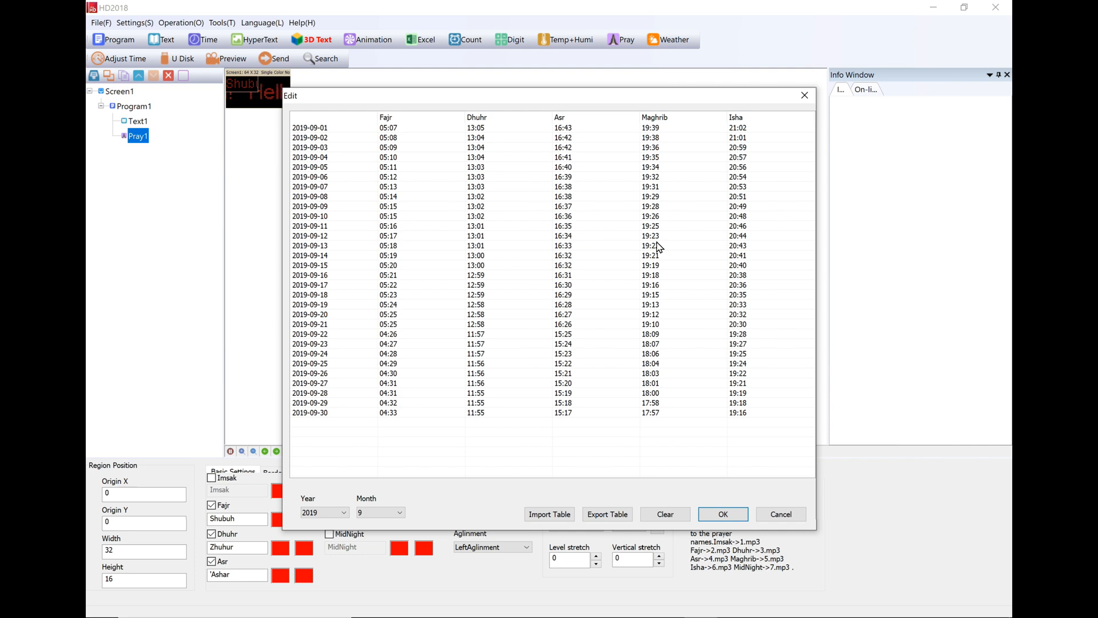